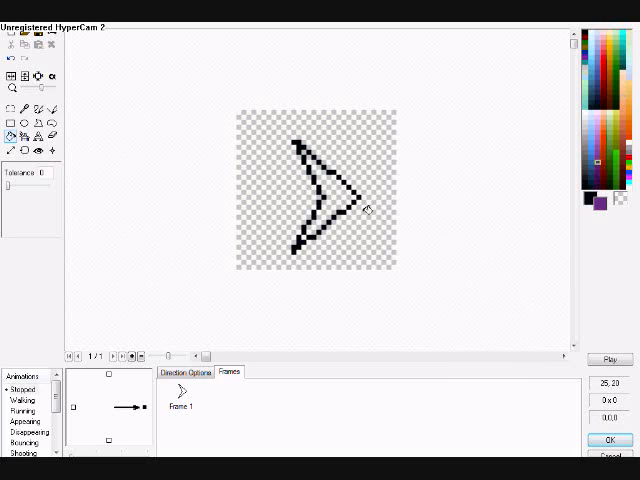
Fill the boomerang outline purple and rotate each of the four frames by 90 degrees
click(337, 200)
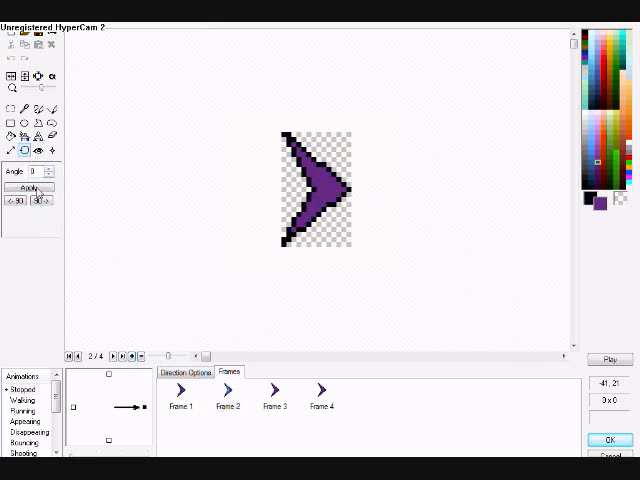
click(275, 390)
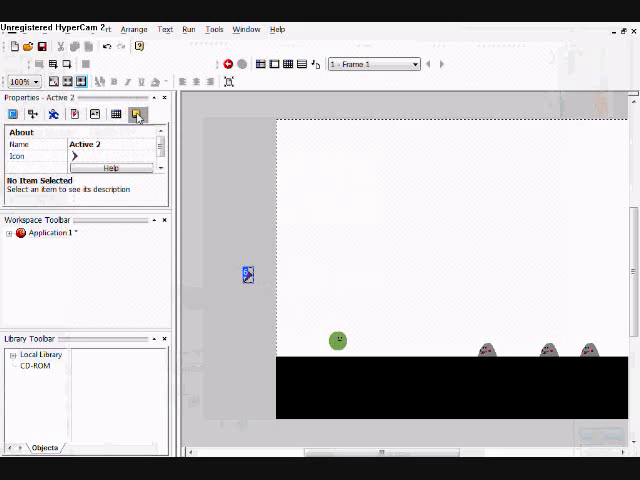
Rename the object 'right' and give it Bouncing Ball movement, speed 40, deceleration 25
click(40, 144)
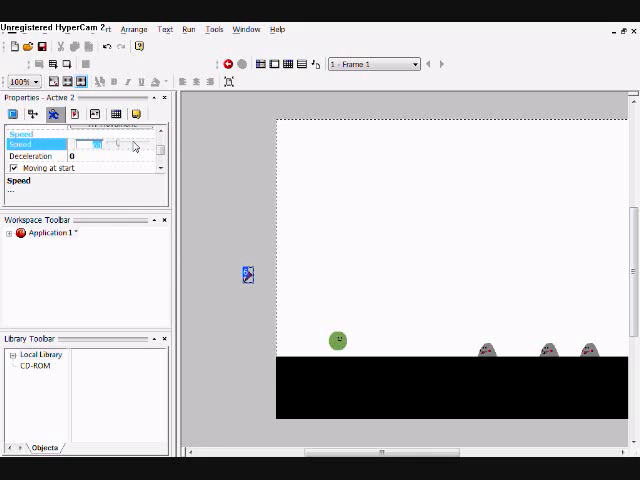
click(40, 156)
text(23)
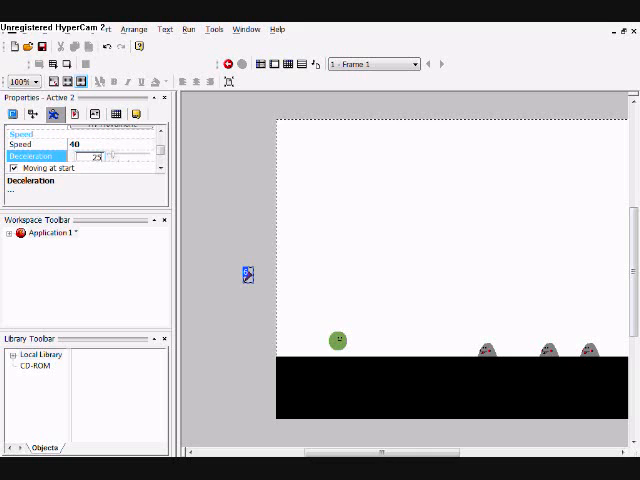
right_click(246, 274)
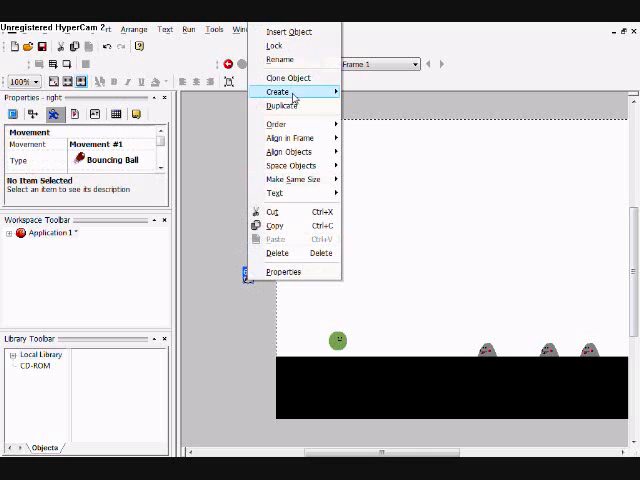
Clone the right object as 'right 2' and mirror its animation frames to point left
click(291, 78)
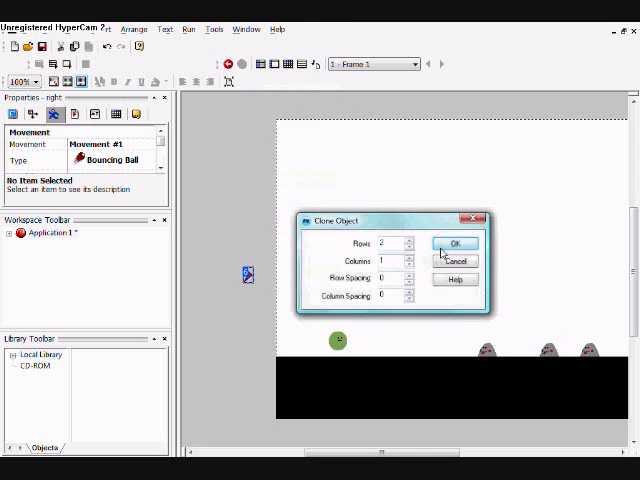
click(455, 244)
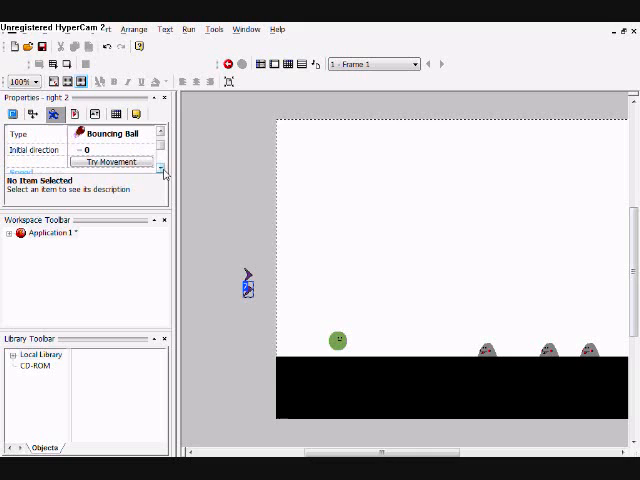
click(138, 113)
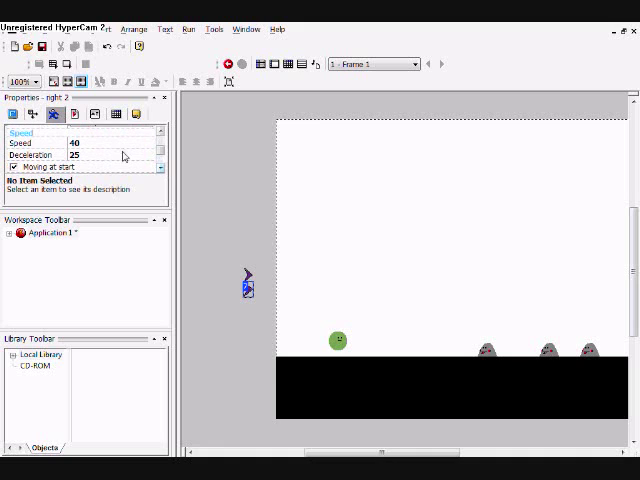
click(135, 137)
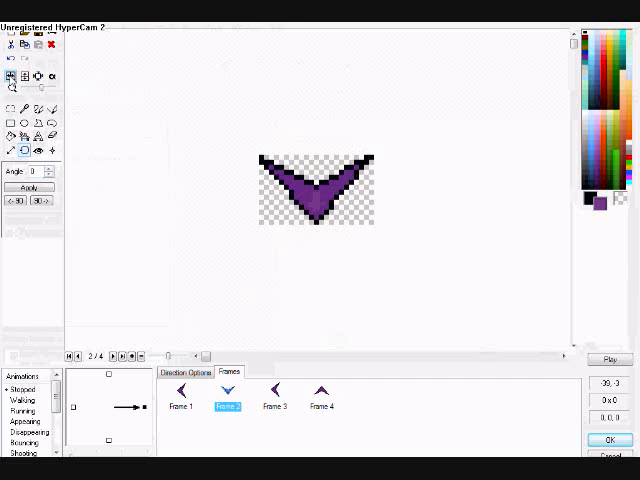
click(274, 391)
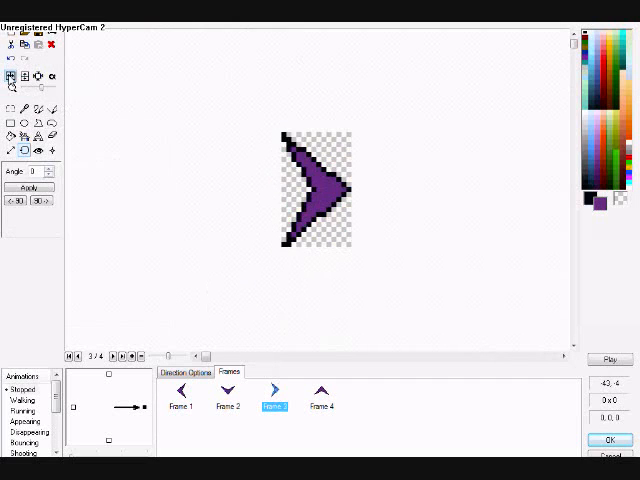
click(321, 391)
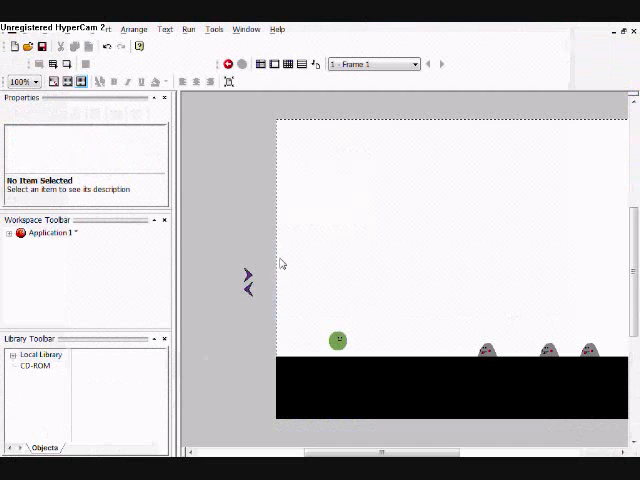
In the Event Editor, add an event triggered by pressing the Control key
click(337, 341)
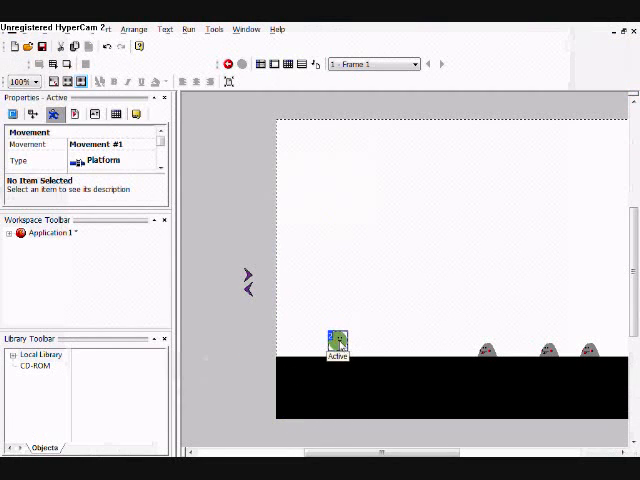
double_click(338, 343)
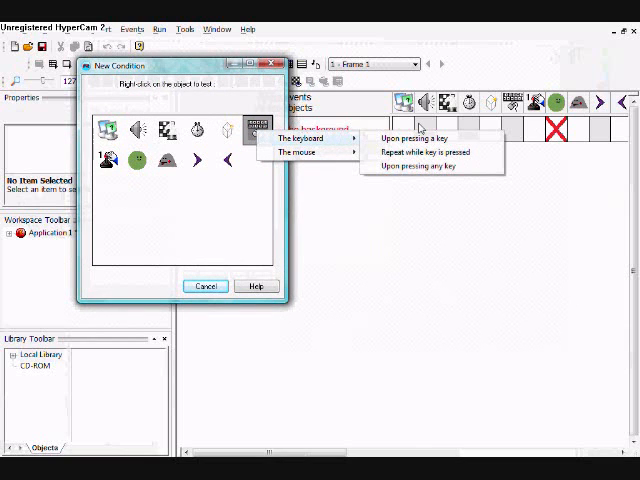
click(417, 138)
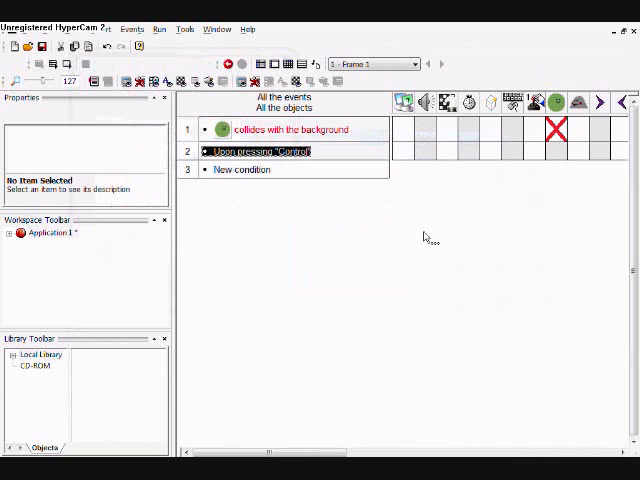
right_click(262, 151)
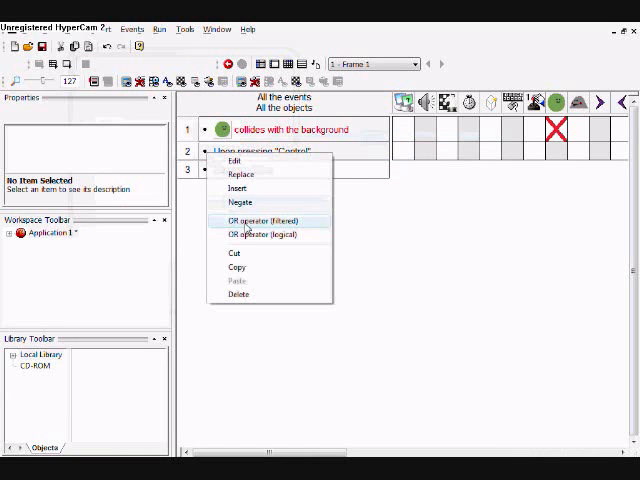
Add conditions for the player's facing direction and zero right and left boomerangs
click(237, 188)
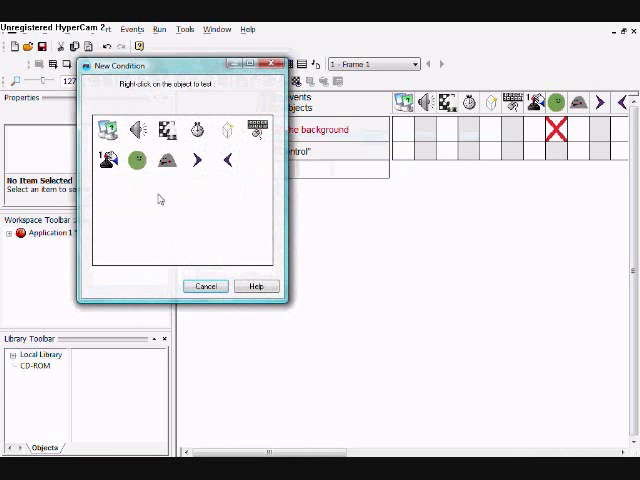
right_click(135, 158)
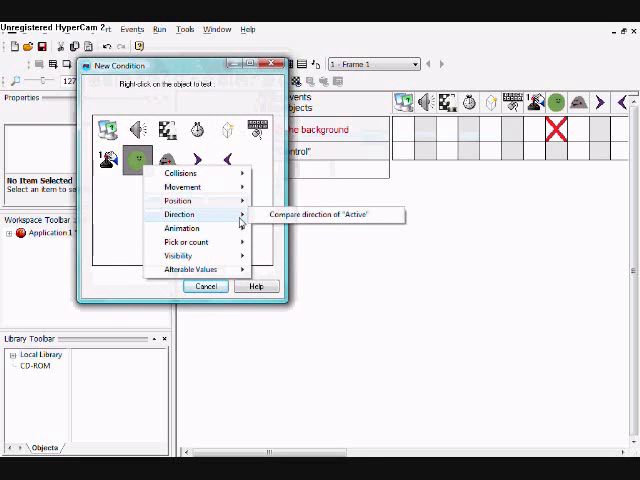
click(320, 214)
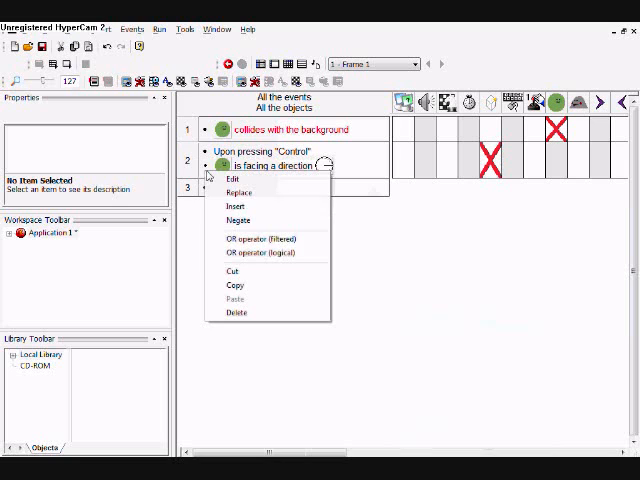
click(234, 206)
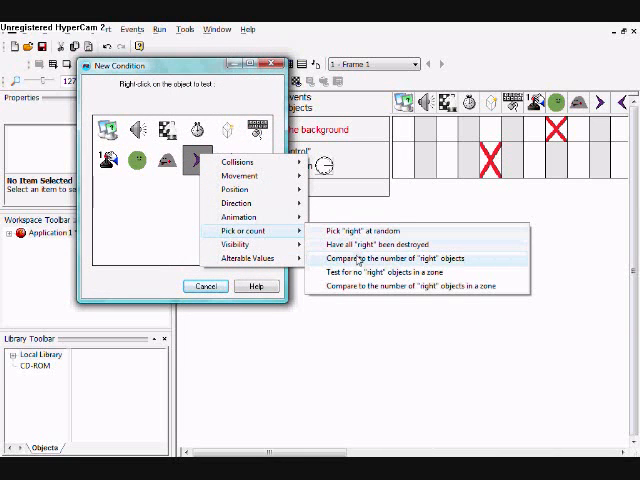
click(401, 258)
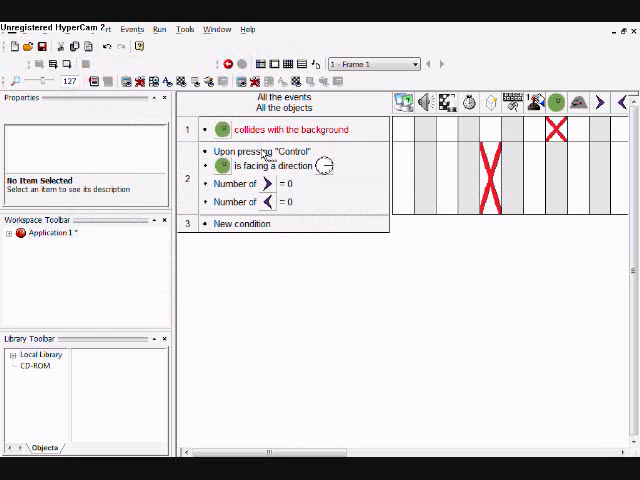
mouse_move(325, 168)
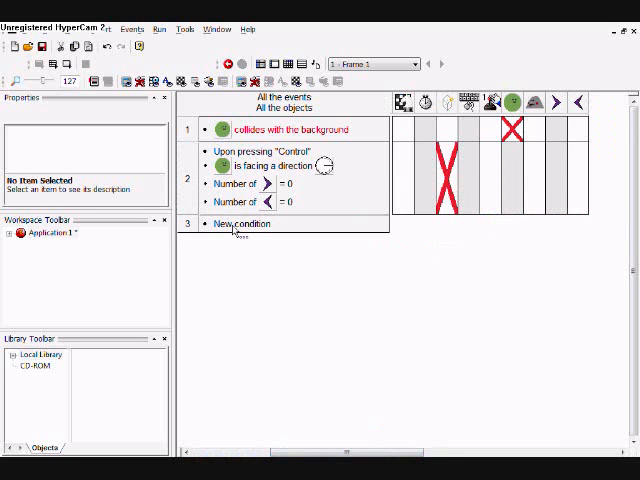
Add an event for the right boomerang's speed being at most 25
click(238, 223)
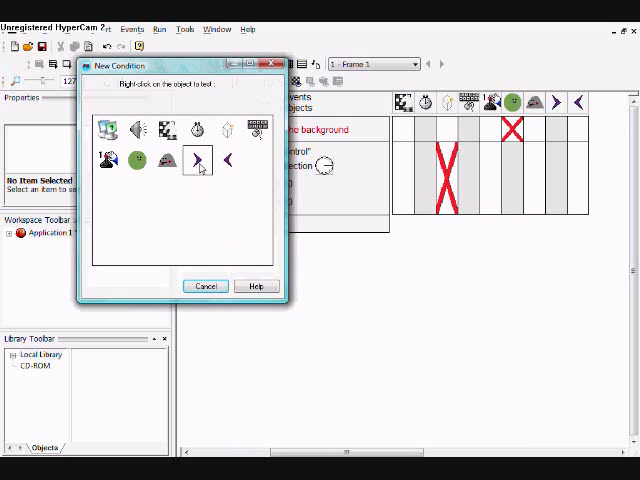
right_click(196, 160)
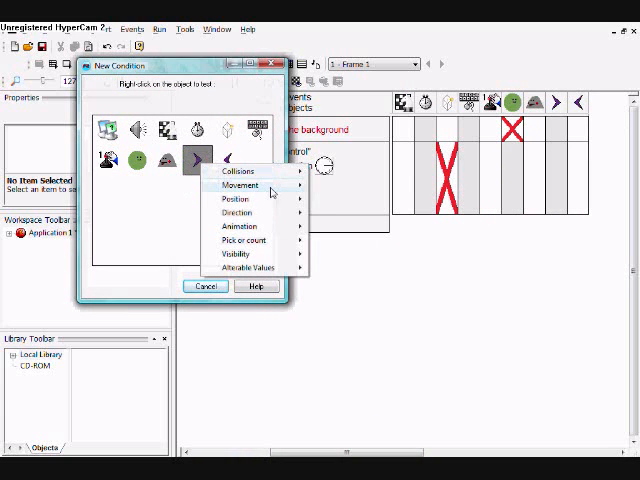
click(238, 185)
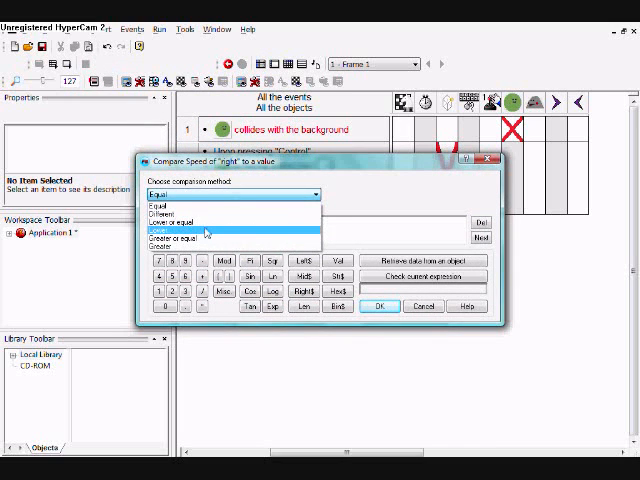
click(185, 219)
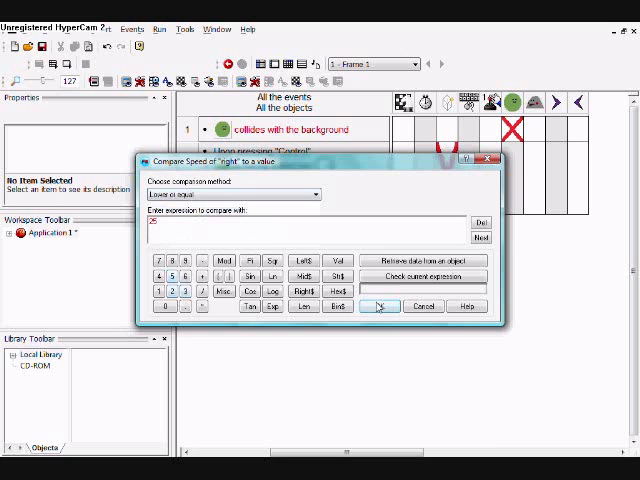
click(379, 307)
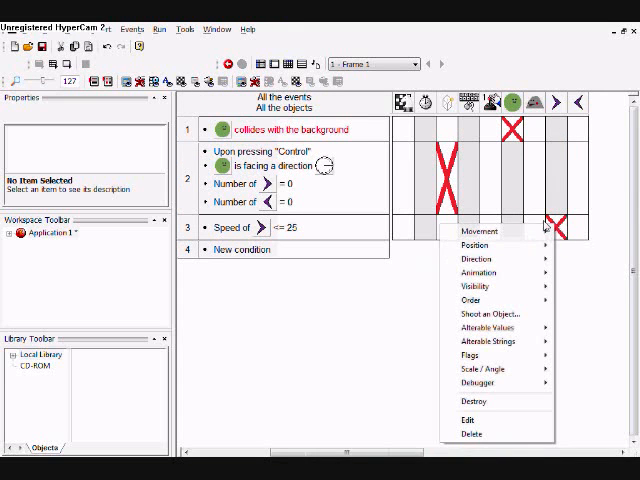
Give that event a Set Speed action and start a right boomerang–player collision event
click(480, 231)
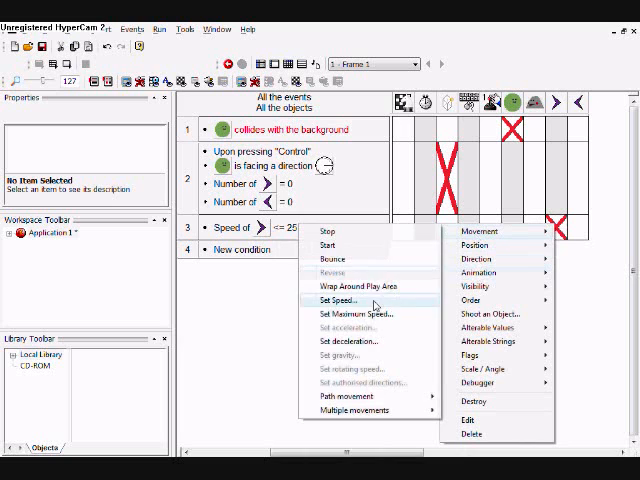
click(343, 300)
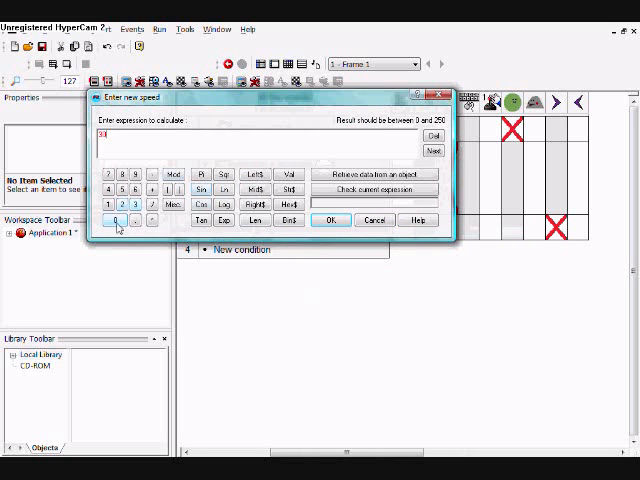
click(330, 219)
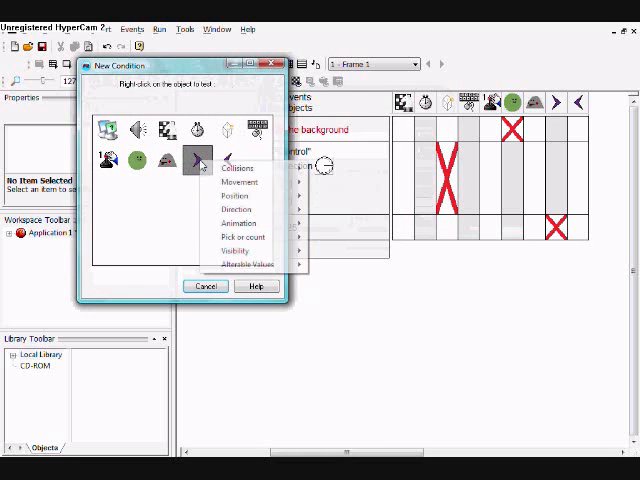
click(235, 167)
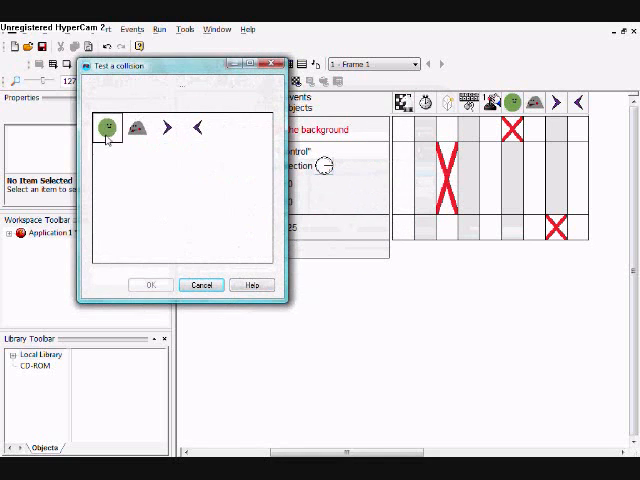
click(149, 285)
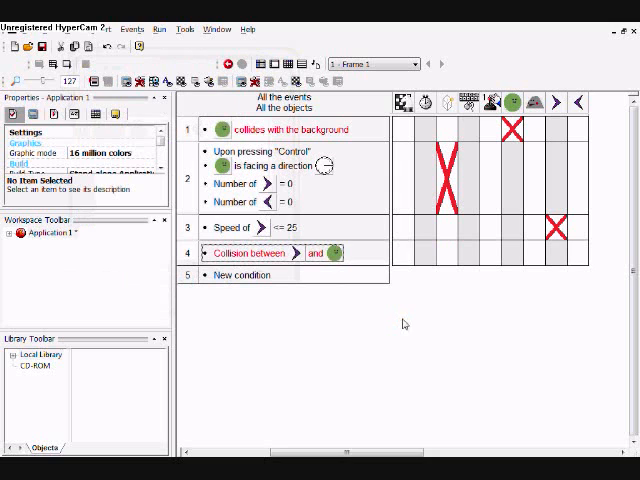
Duplicate events 2–4 for the left boomerang, facing left and created relative to the player
right_click(558, 232)
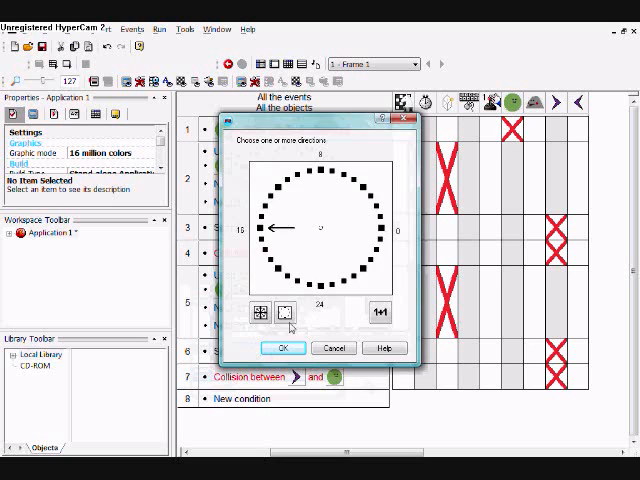
click(282, 348)
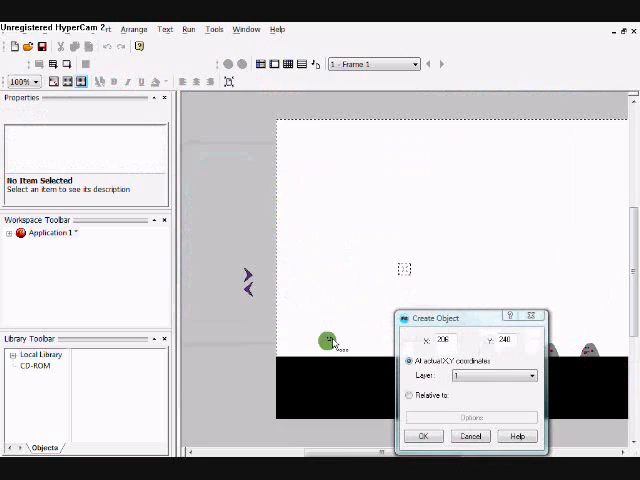
click(414, 396)
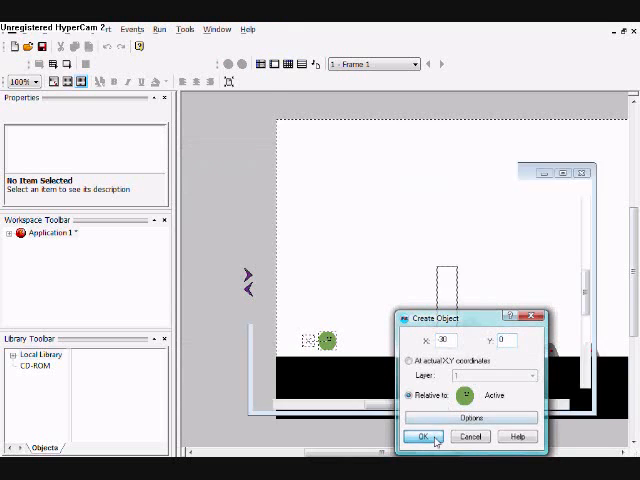
click(422, 437)
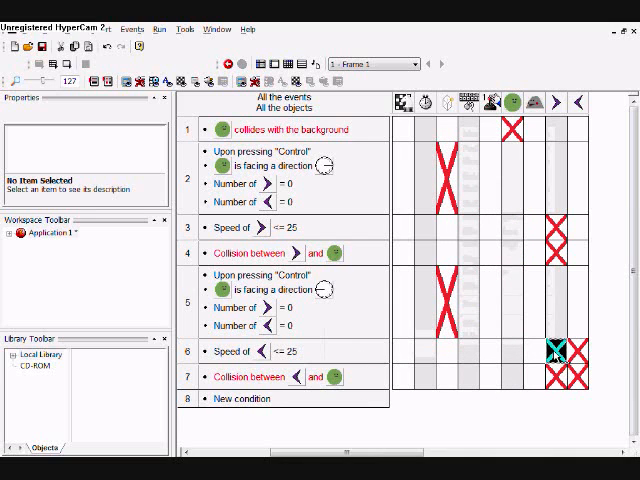
click(553, 351)
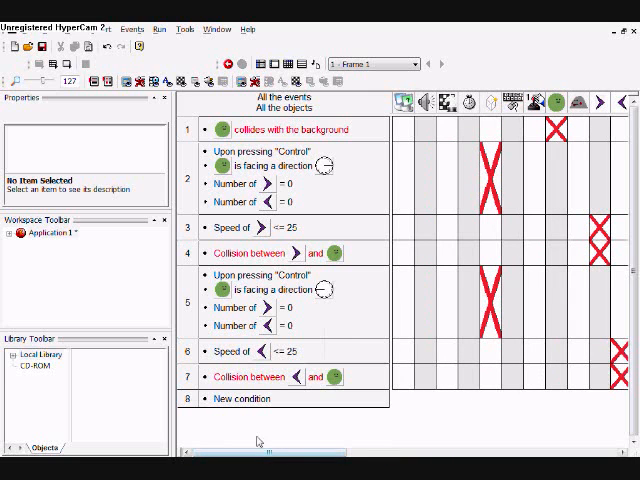
Add a Start of Frame event with actions for both the right and left boomerangs
click(233, 398)
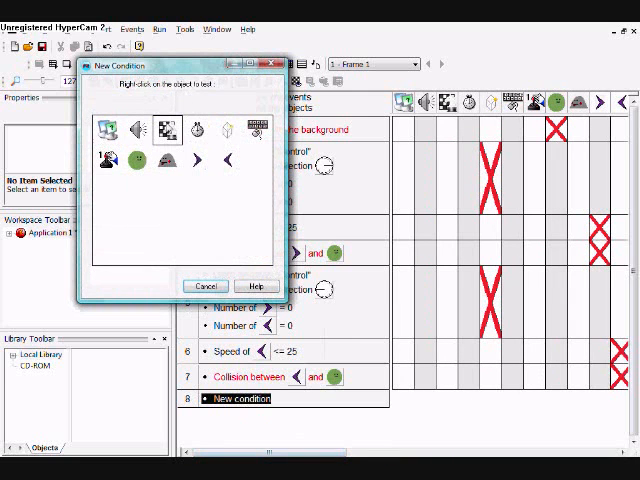
click(204, 286)
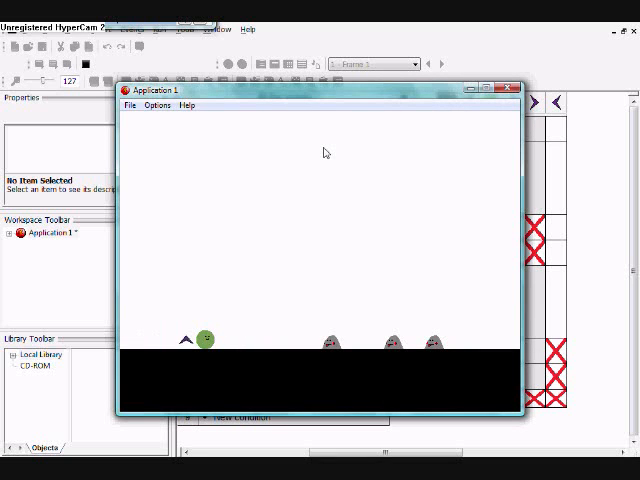
click(509, 88)
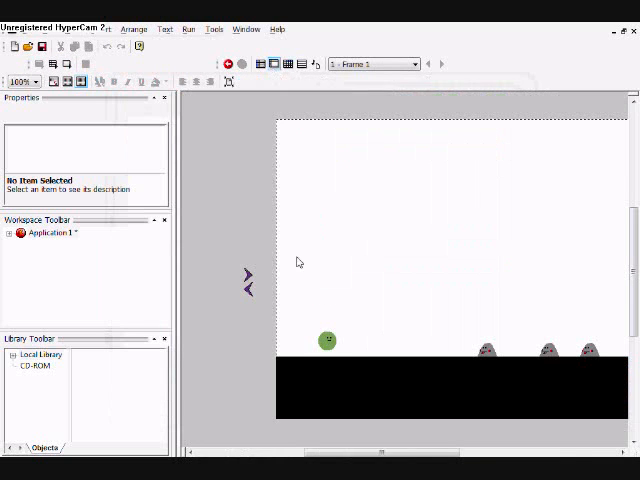
double_click(327, 341)
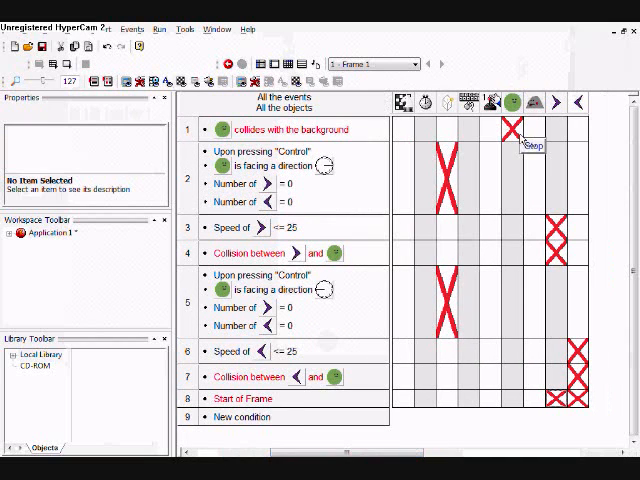
Add boomerang–enemy collision events with enemy and Set Speed actions, then run the frame
click(241, 418)
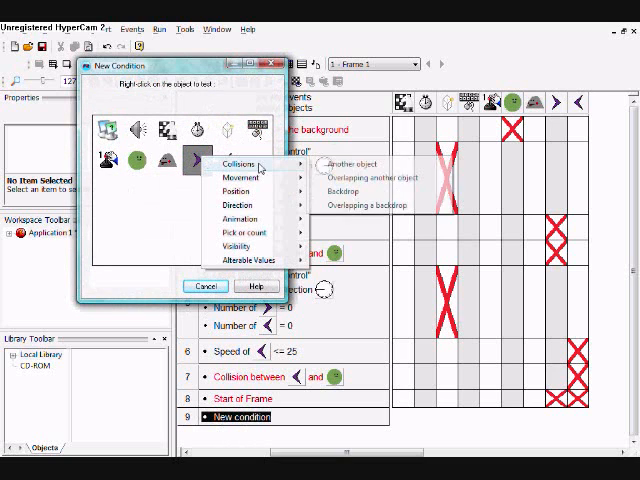
click(357, 160)
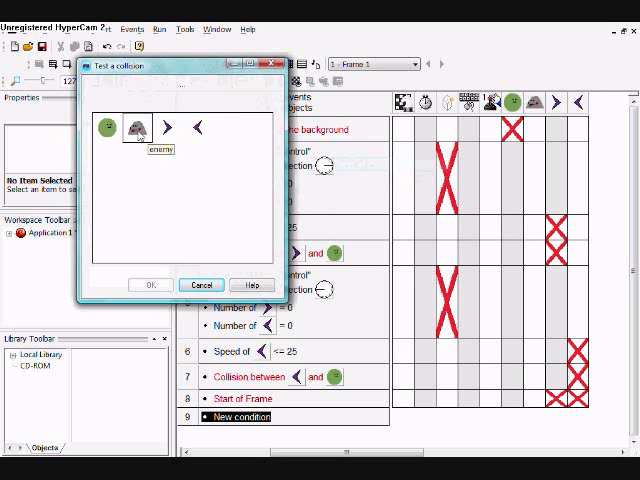
click(150, 285)
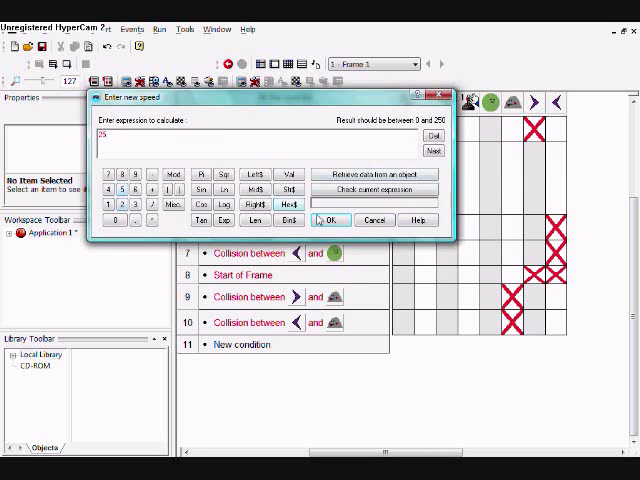
click(320, 220)
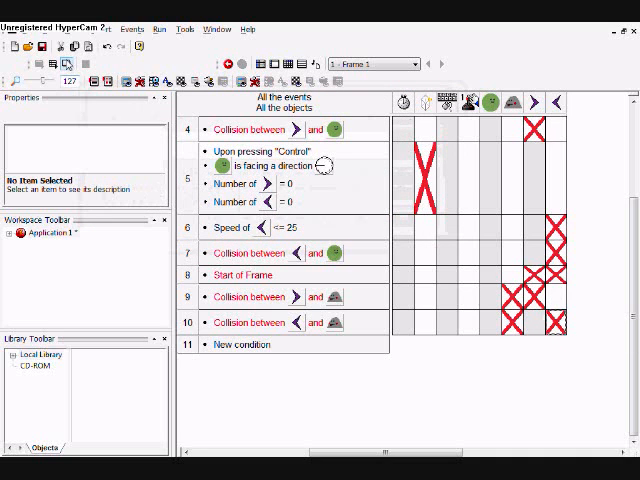
click(229, 57)
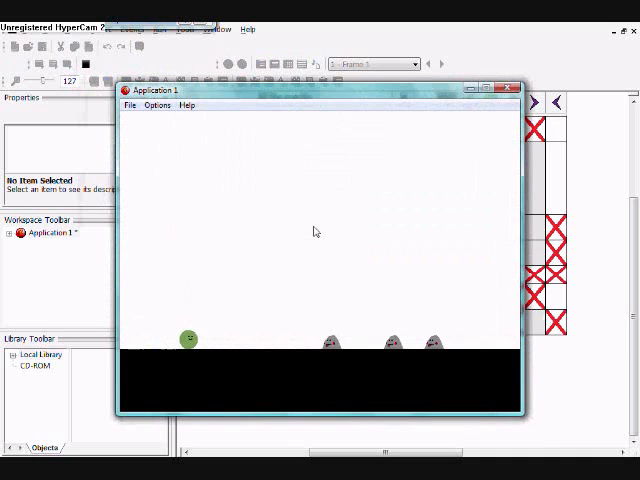